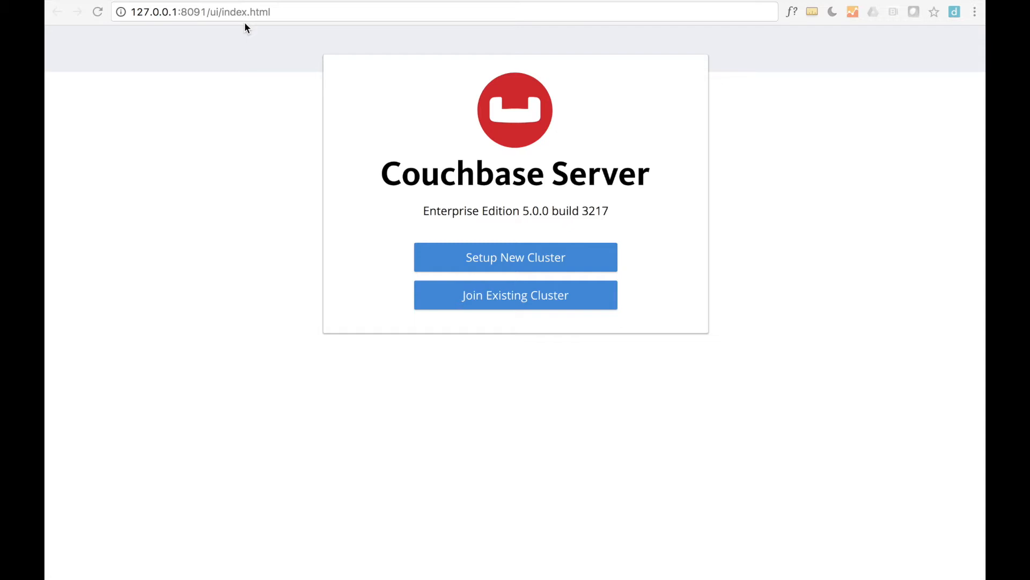
mouse_move(524, 271)
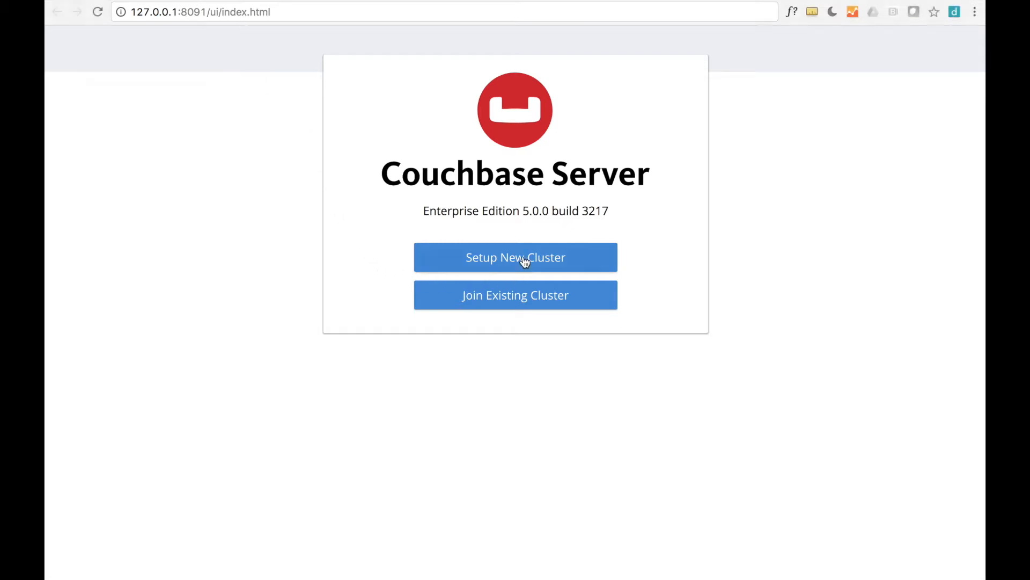
Step: Start a new cluster and name it Parka 014 from the suggestions
left_click(515, 257)
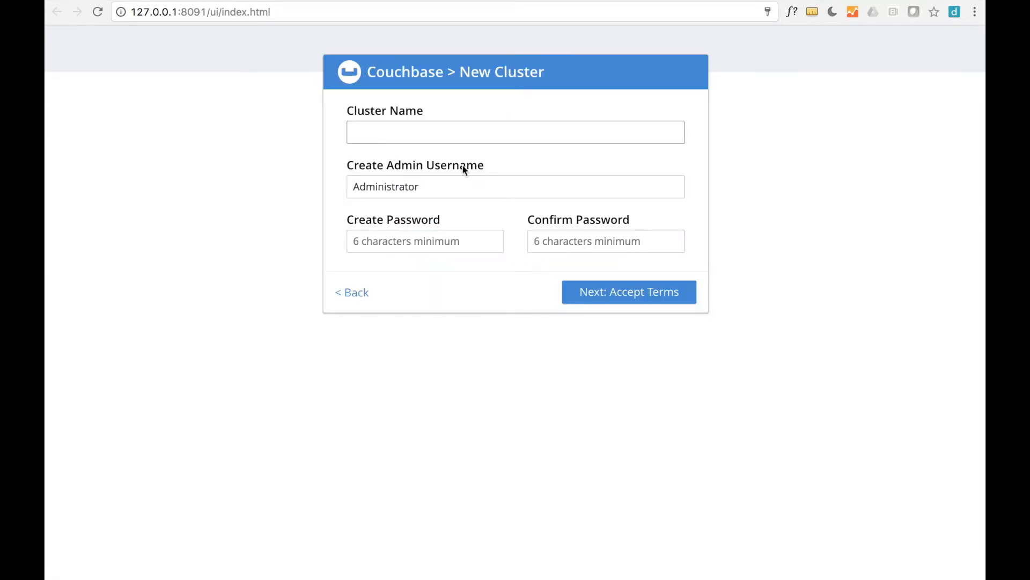
type("Park")
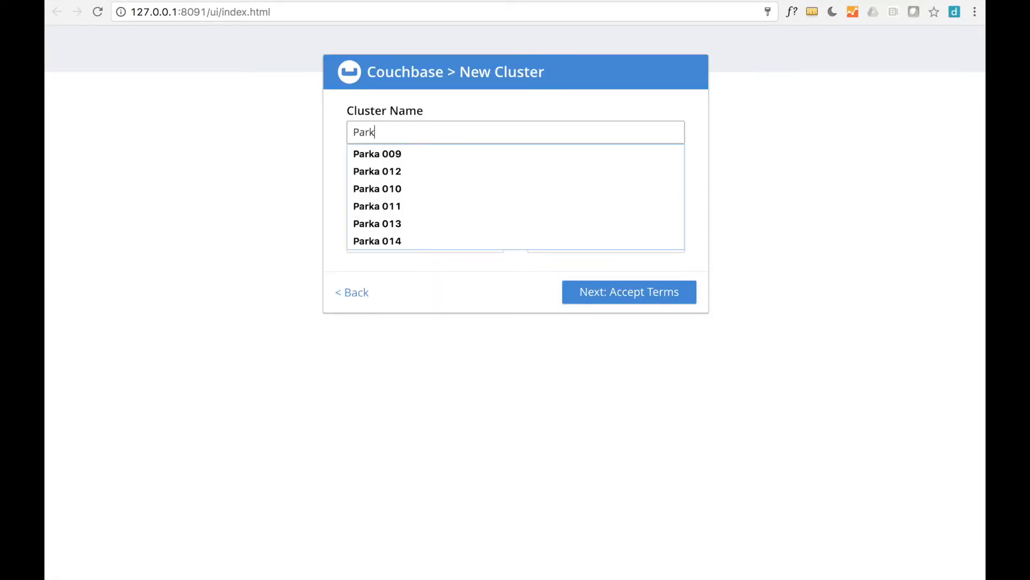
type("a 0")
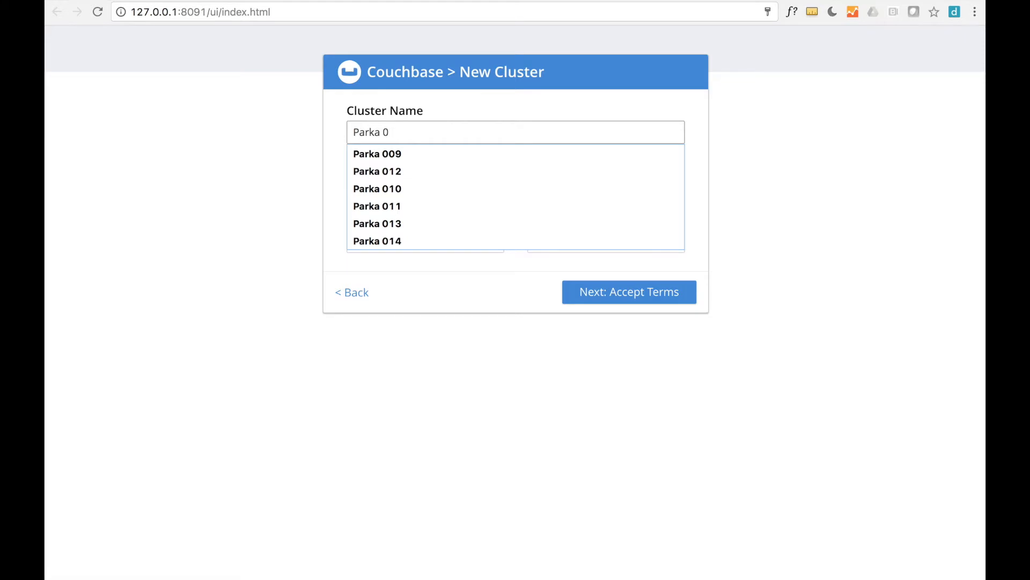
left_click(376, 241)
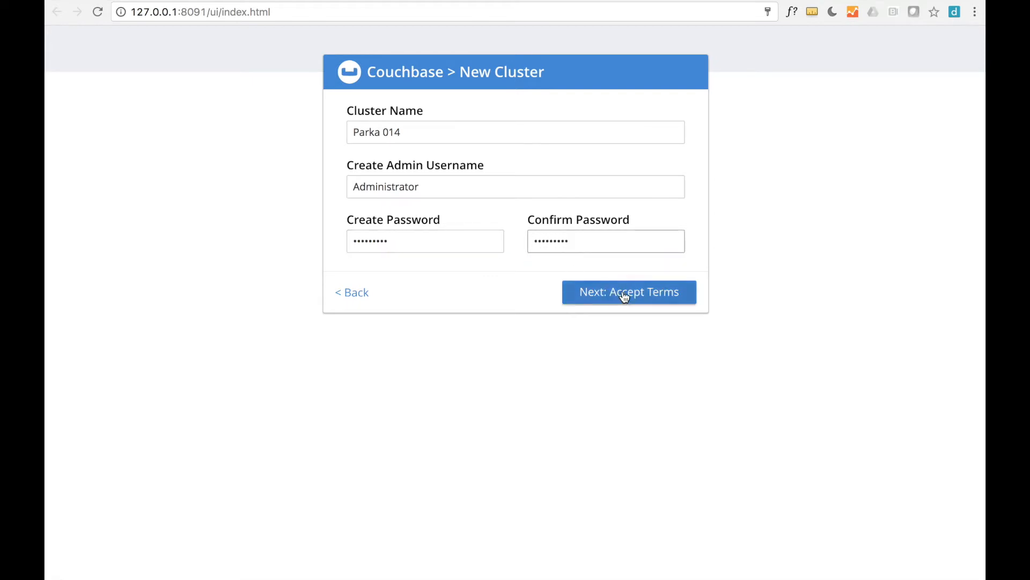
Step: Proceed to the Enterprise license terms and accept the terms & conditions
left_click(627, 292)
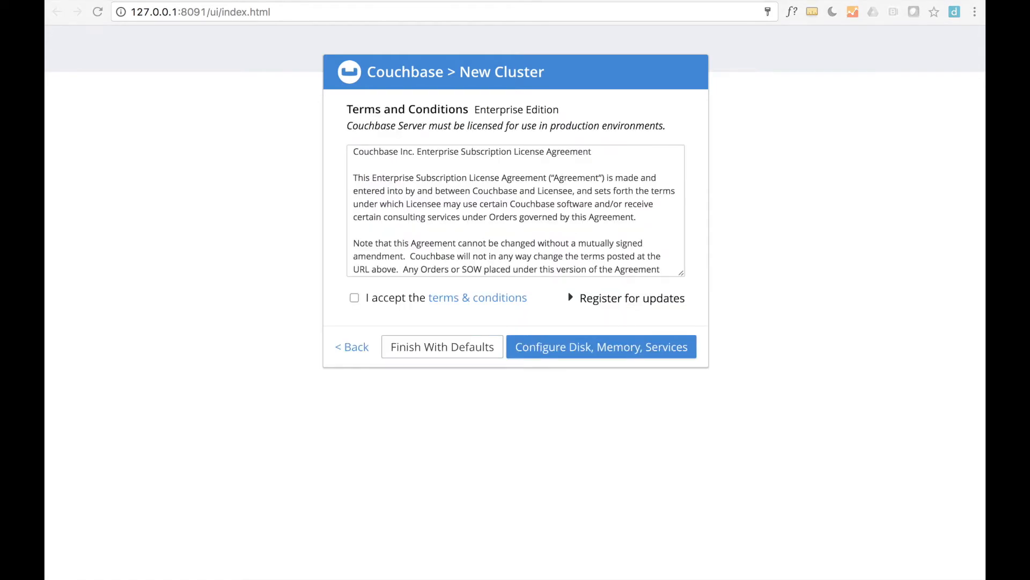
mouse_move(394, 303)
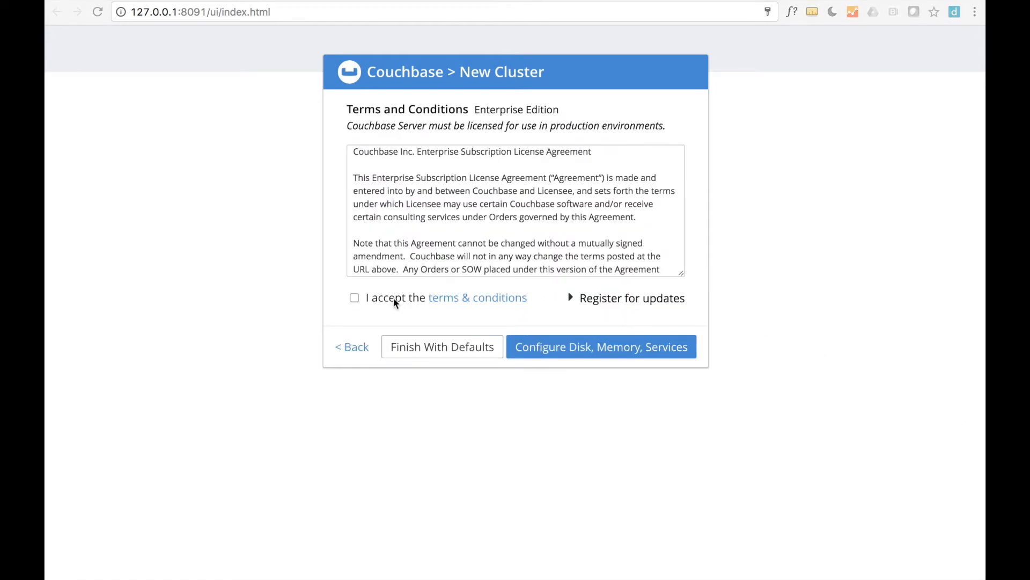
left_click(354, 297)
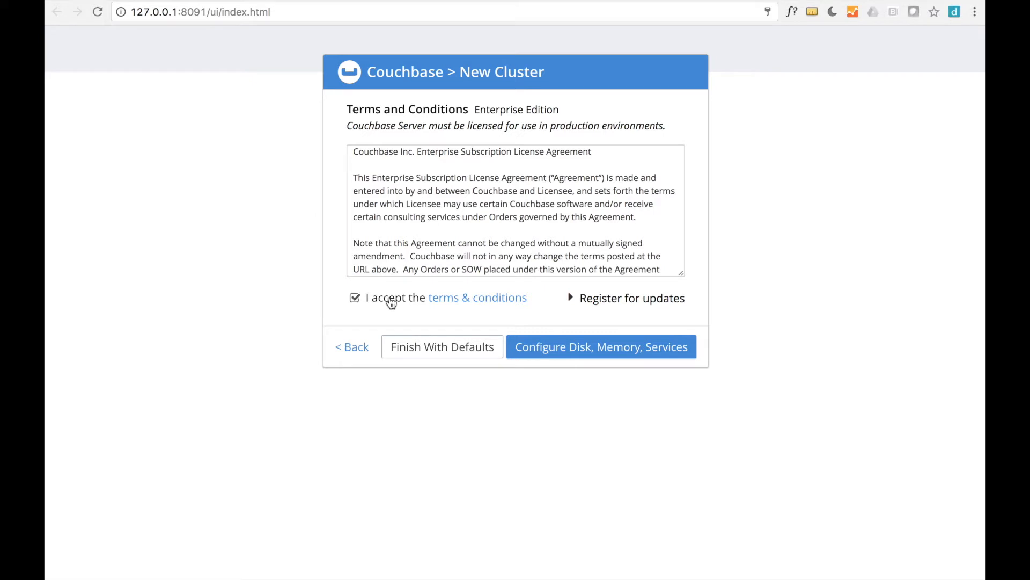
mouse_move(432, 346)
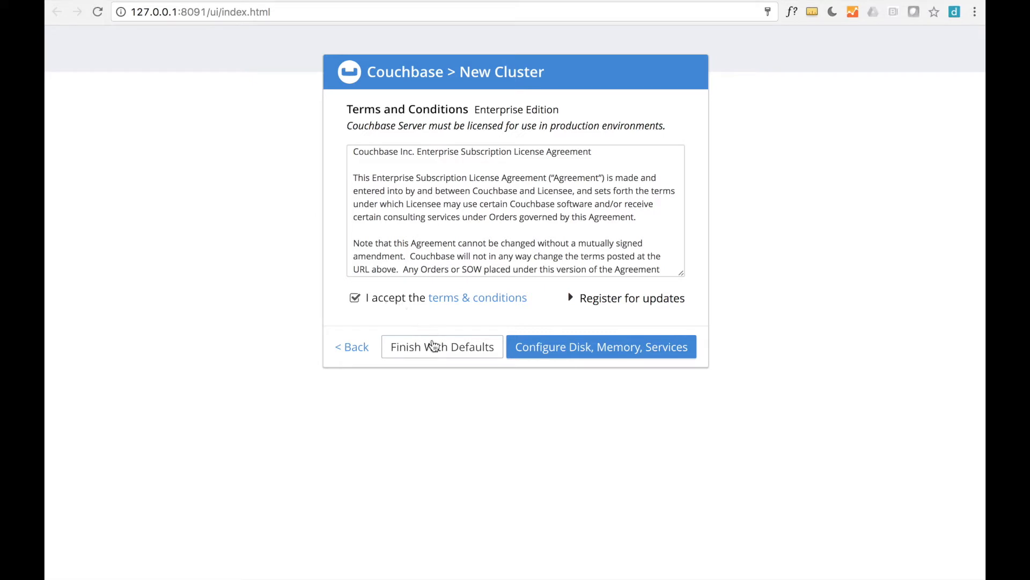
mouse_move(441, 346)
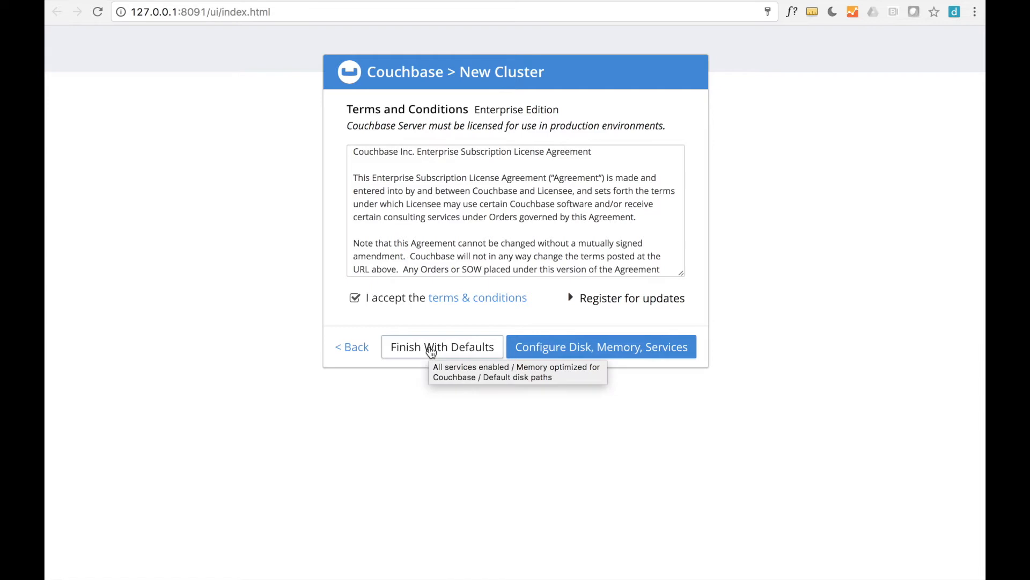
mouse_move(445, 350)
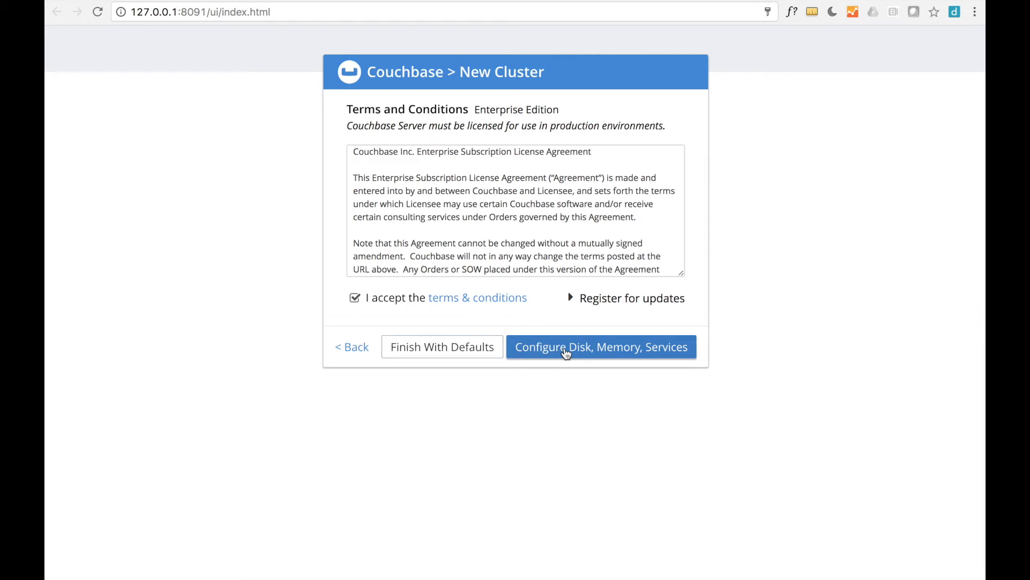
mouse_move(441, 347)
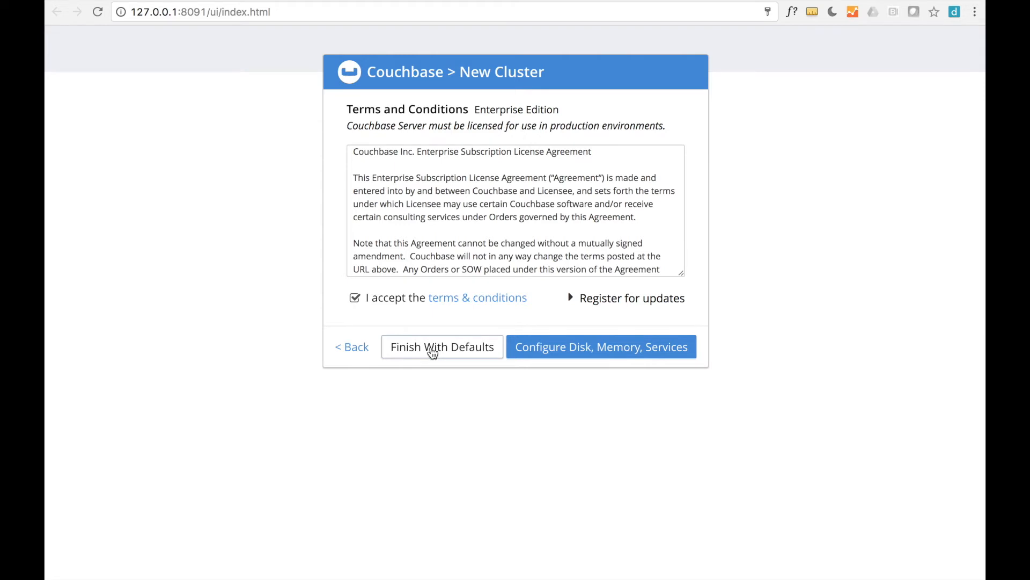
Step: Finish setup with default services, then review the Servers and Indexes pages
left_click(441, 347)
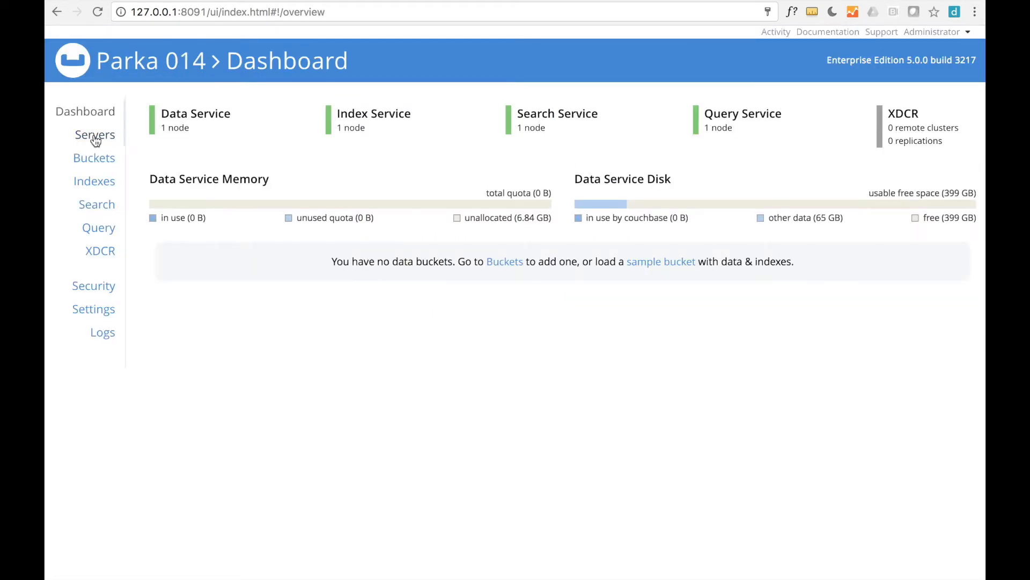
left_click(95, 135)
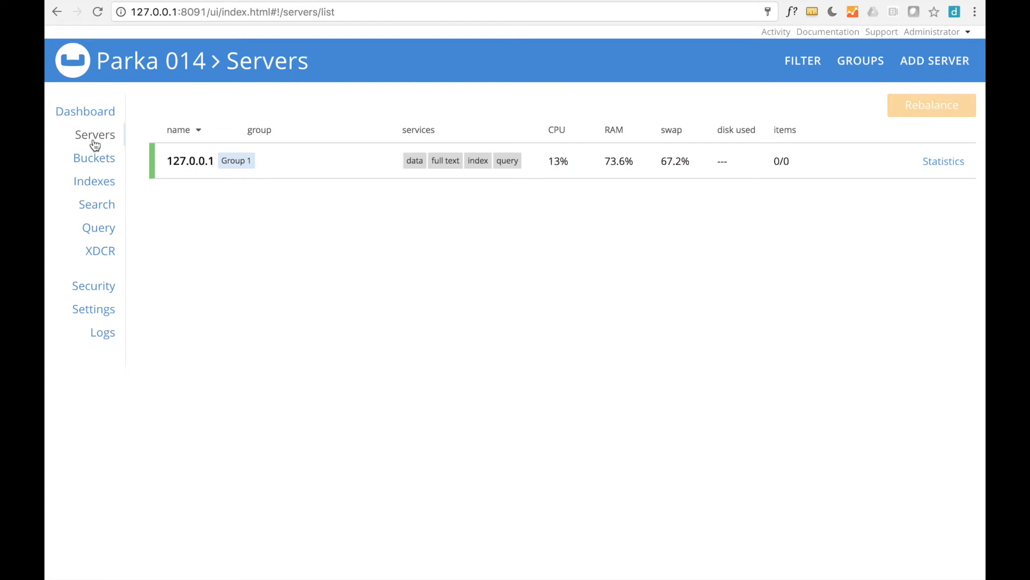
left_click(95, 180)
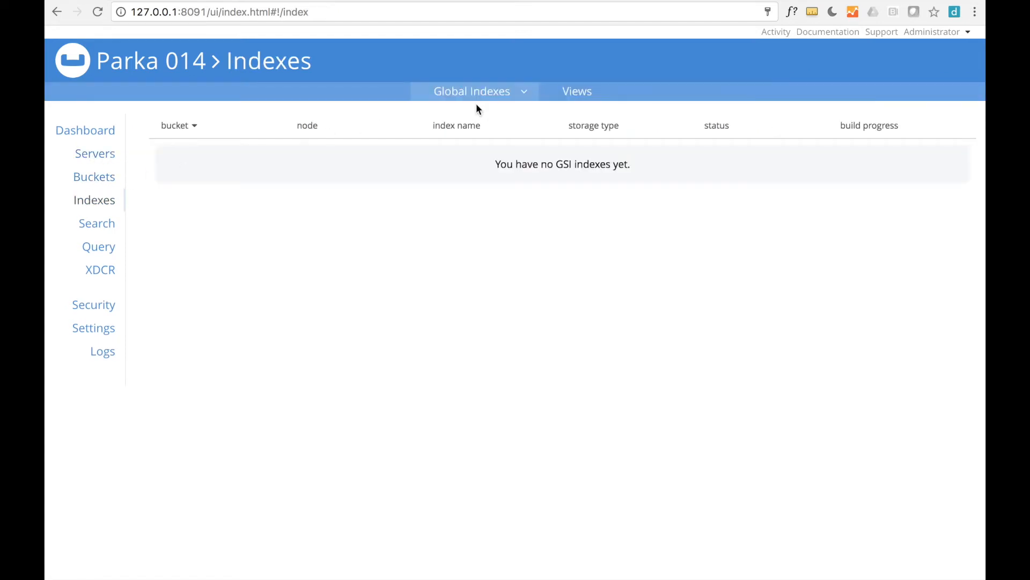
mouse_move(195, 113)
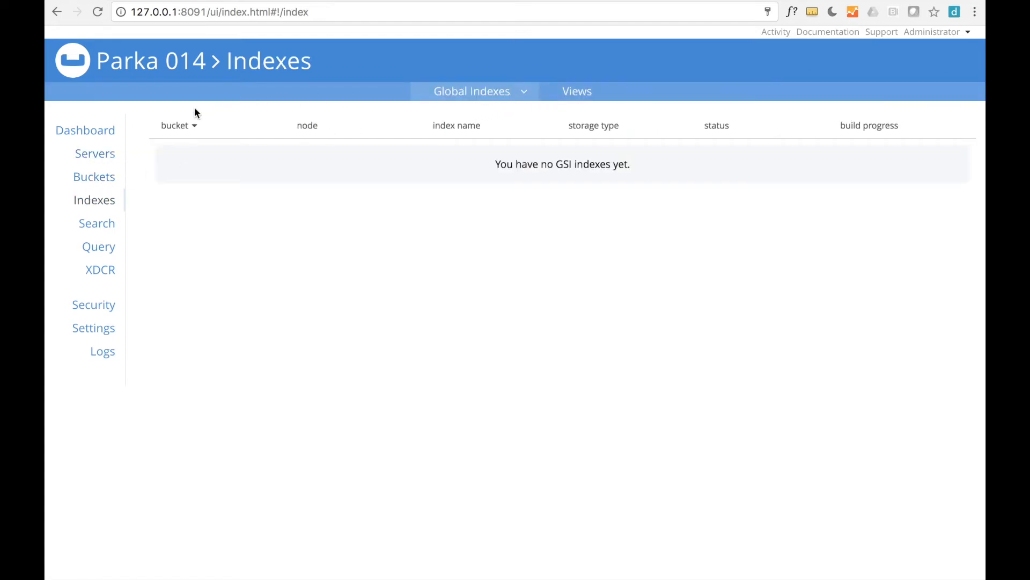
left_click(95, 154)
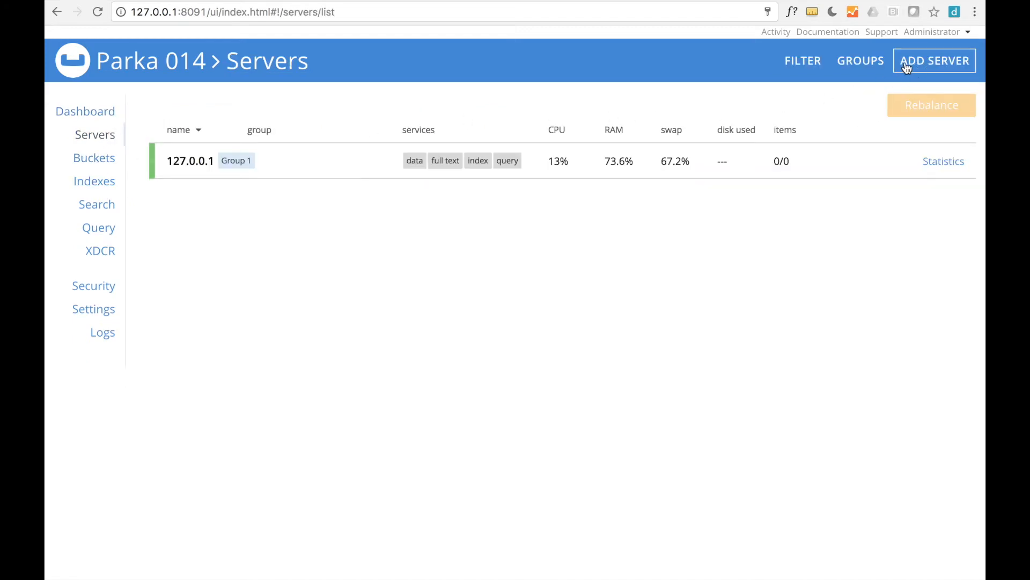
mouse_move(803, 60)
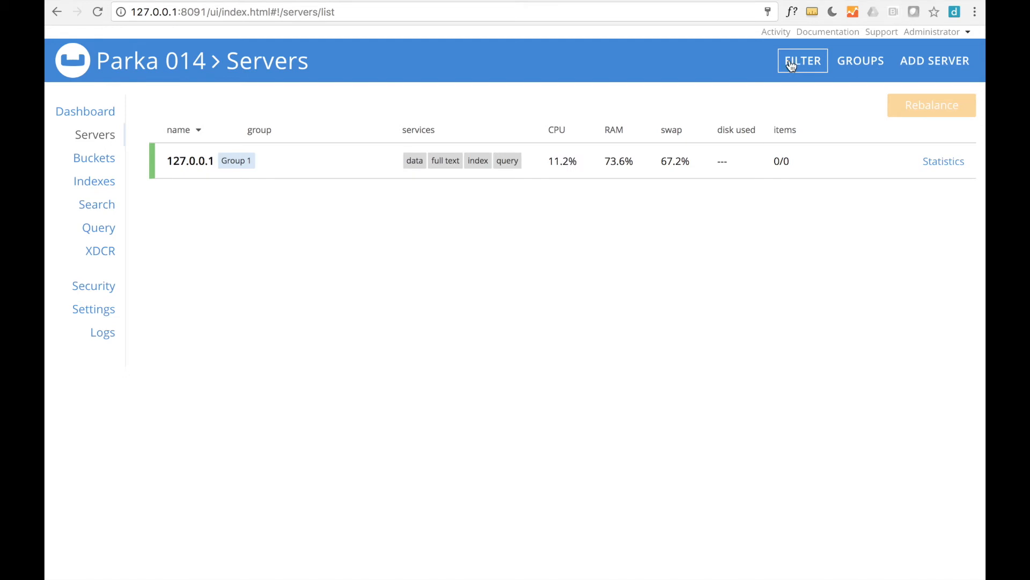
mouse_move(130, 220)
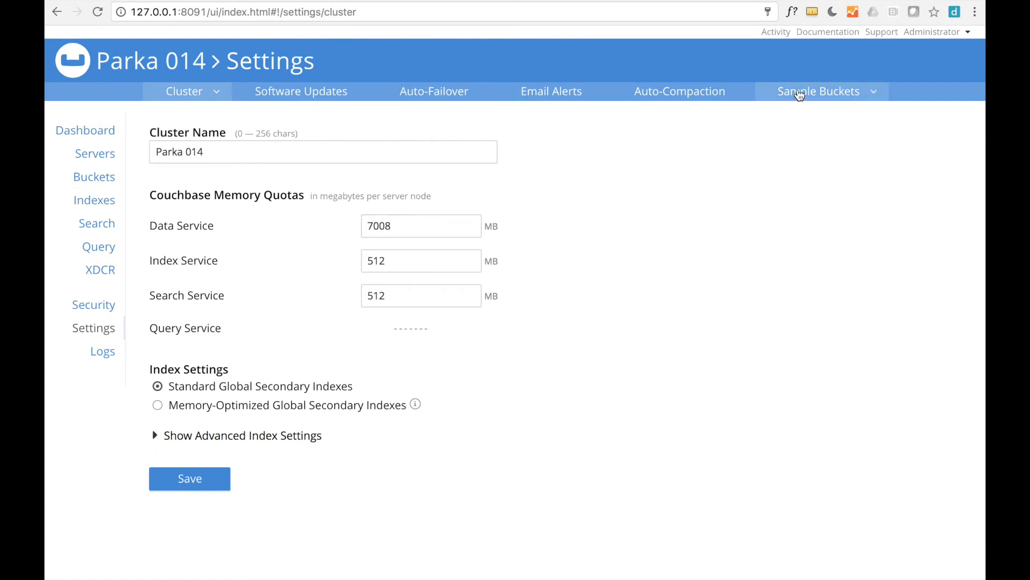
Step: Load the beer-sample and travel-sample buckets from Settings > Sample Buckets and dismiss the notification
left_click(819, 90)
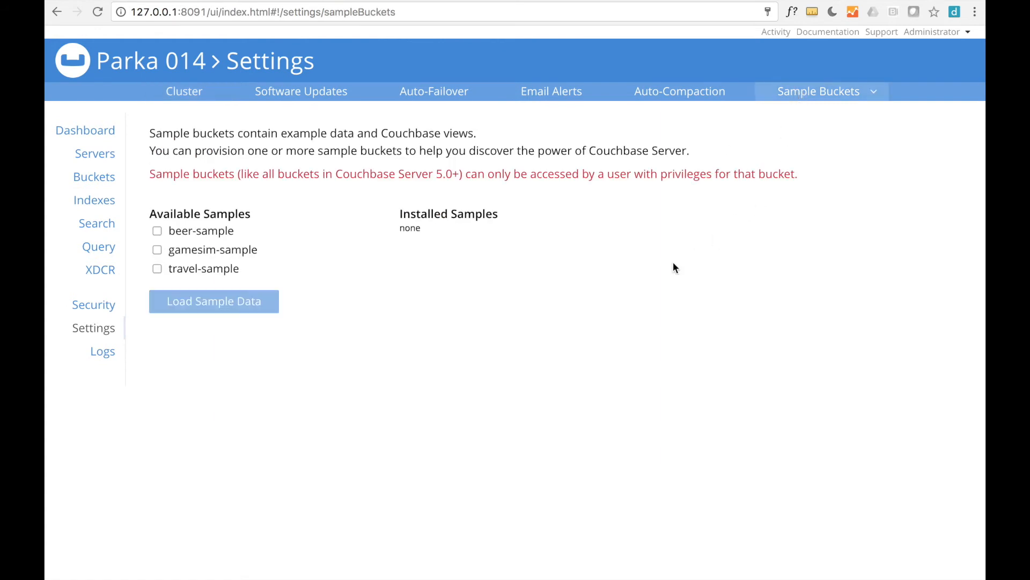
mouse_move(312, 255)
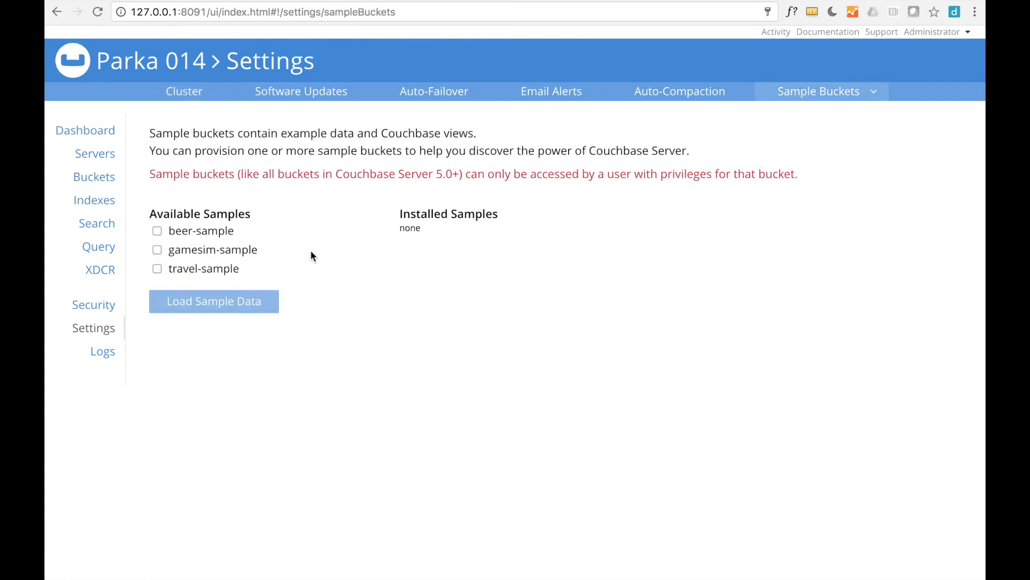
mouse_move(244, 221)
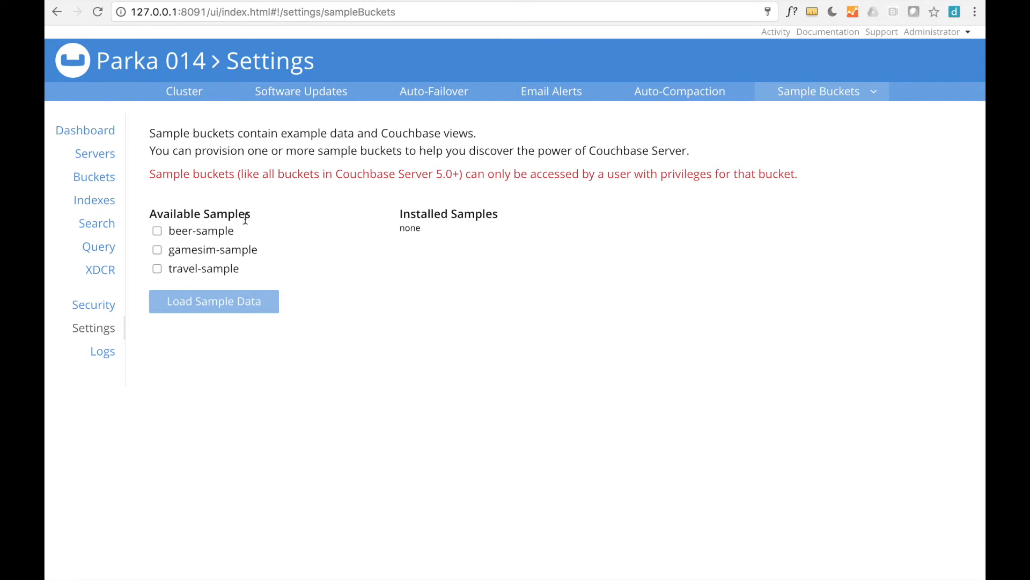
mouse_move(193, 236)
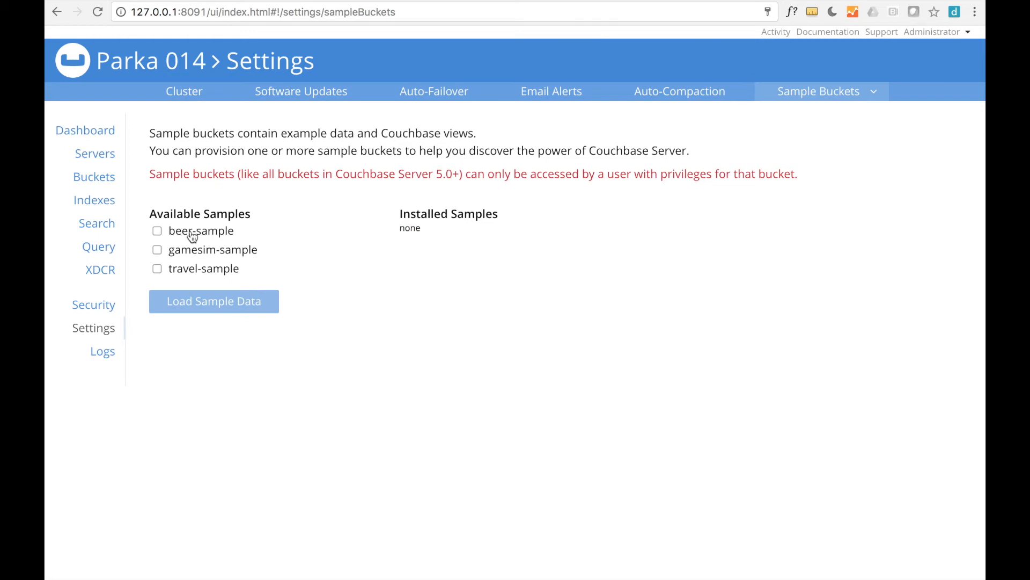
left_click(157, 231)
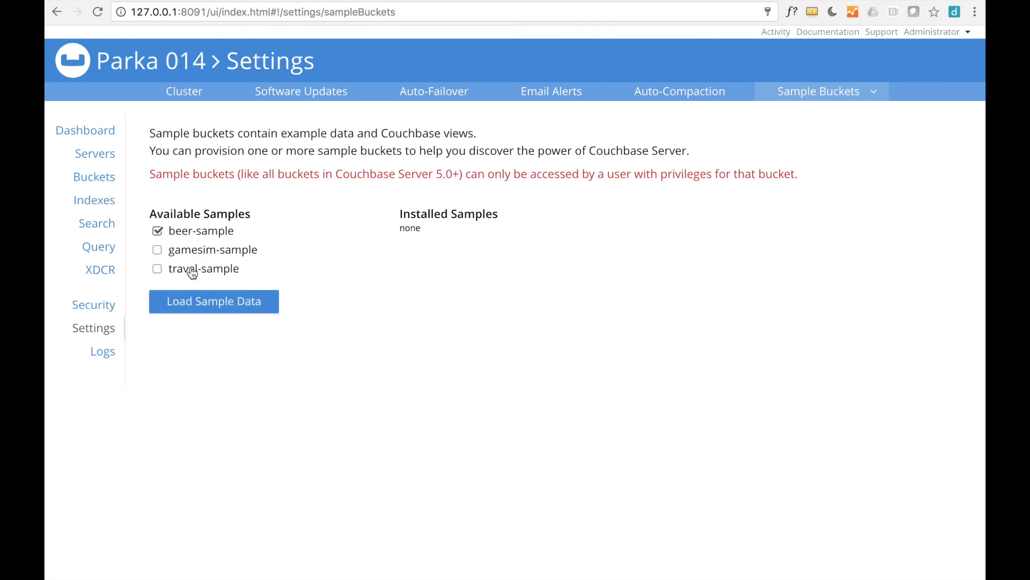
left_click(157, 268)
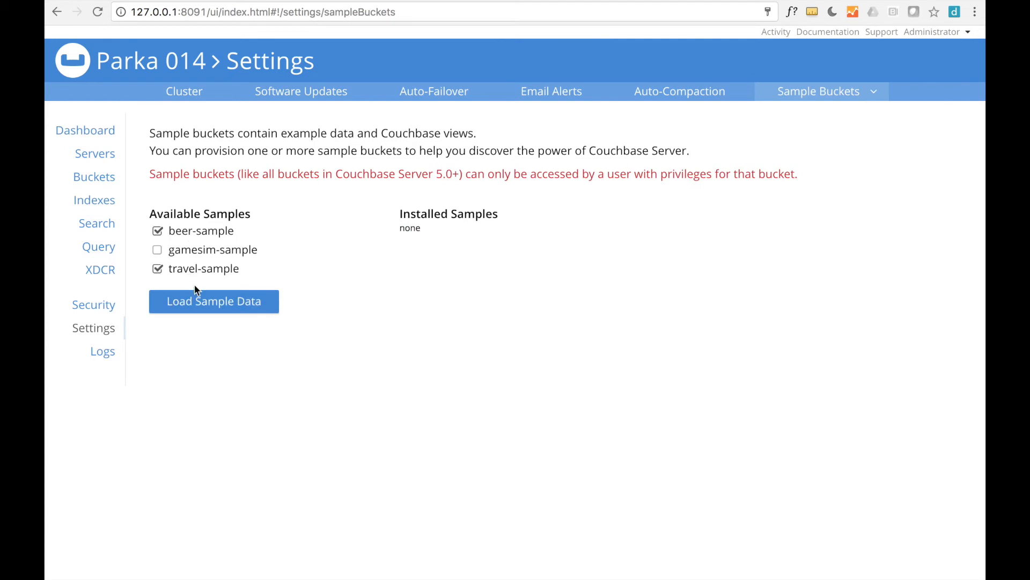
left_click(213, 301)
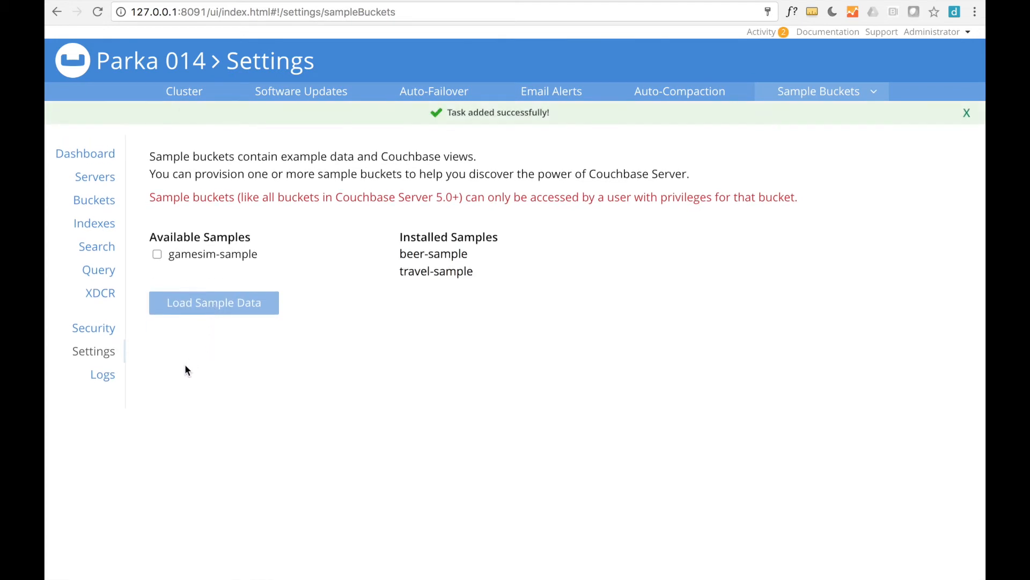
left_click(967, 113)
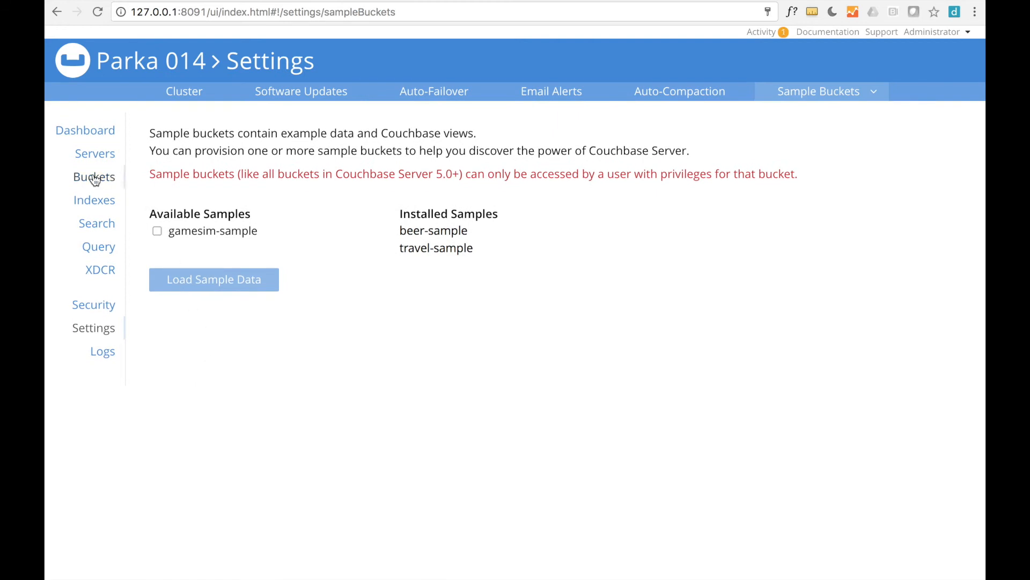
Step: View the Buckets list, peek at travel-sample details, then browse its Documents
left_click(93, 176)
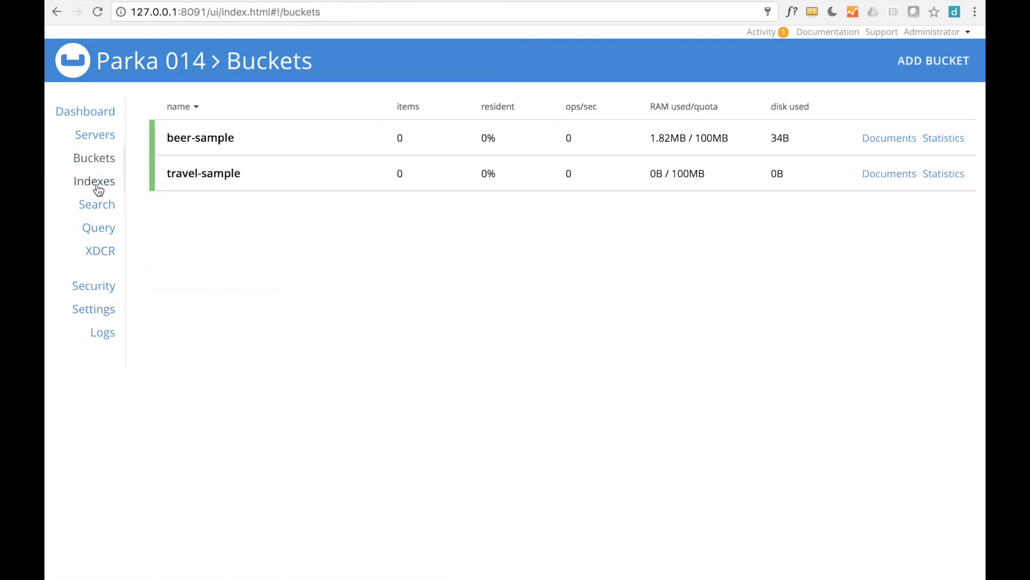
mouse_move(341, 291)
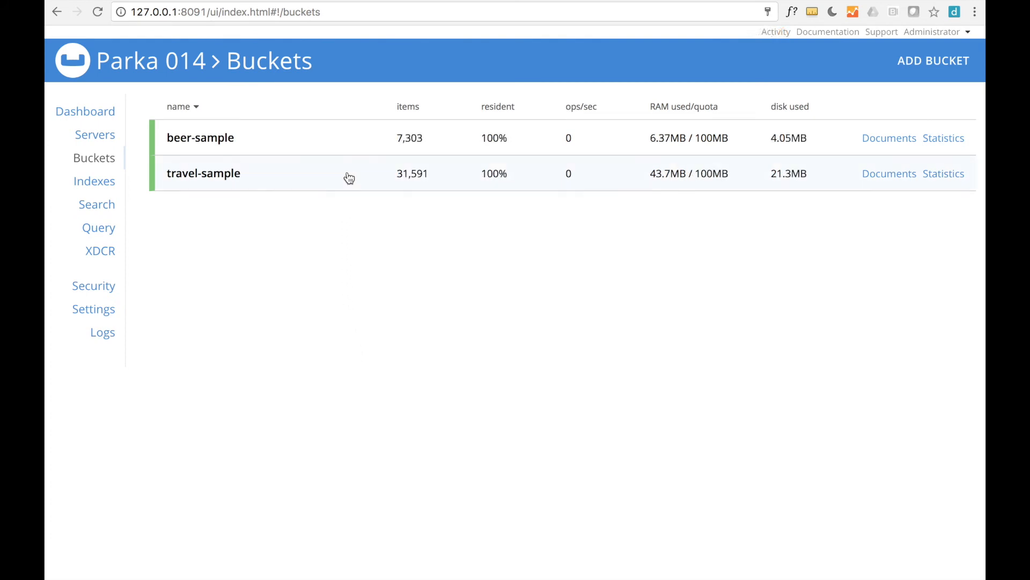
left_click(204, 173)
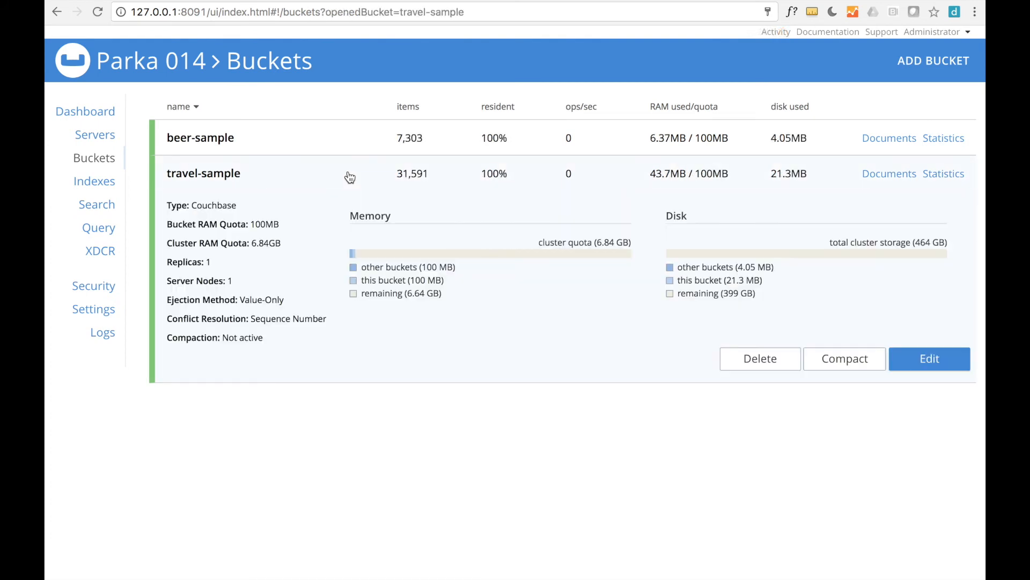
left_click(204, 173)
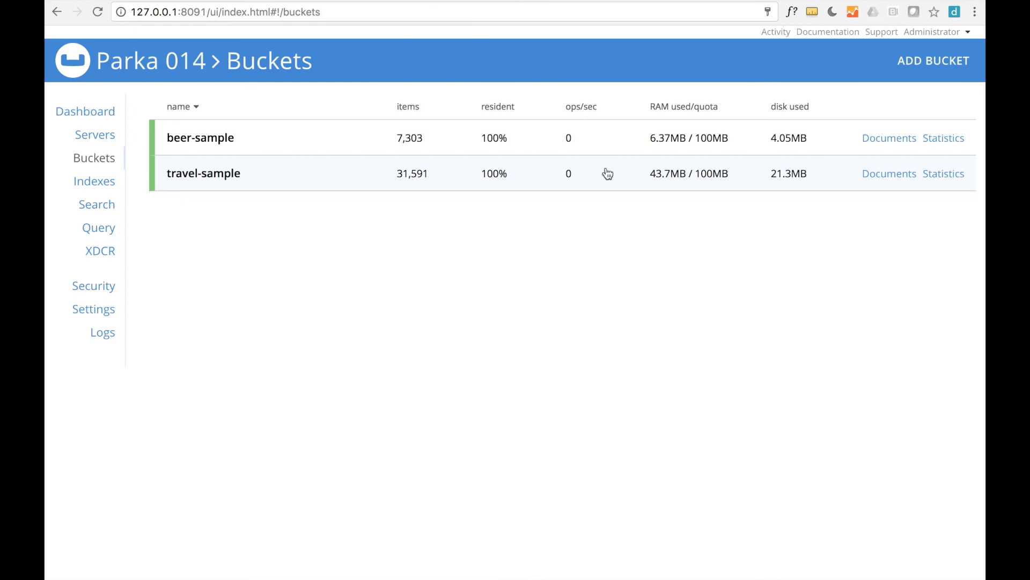
left_click(889, 173)
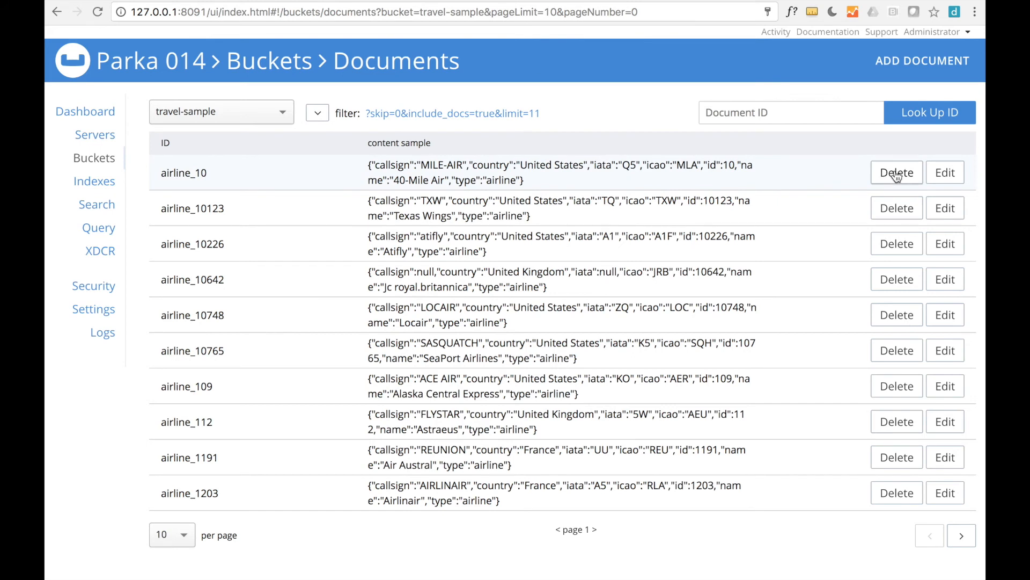
Step: Inspect the airline_10 document, then navigate back via breadcrumbs to the Buckets overview
left_click(945, 172)
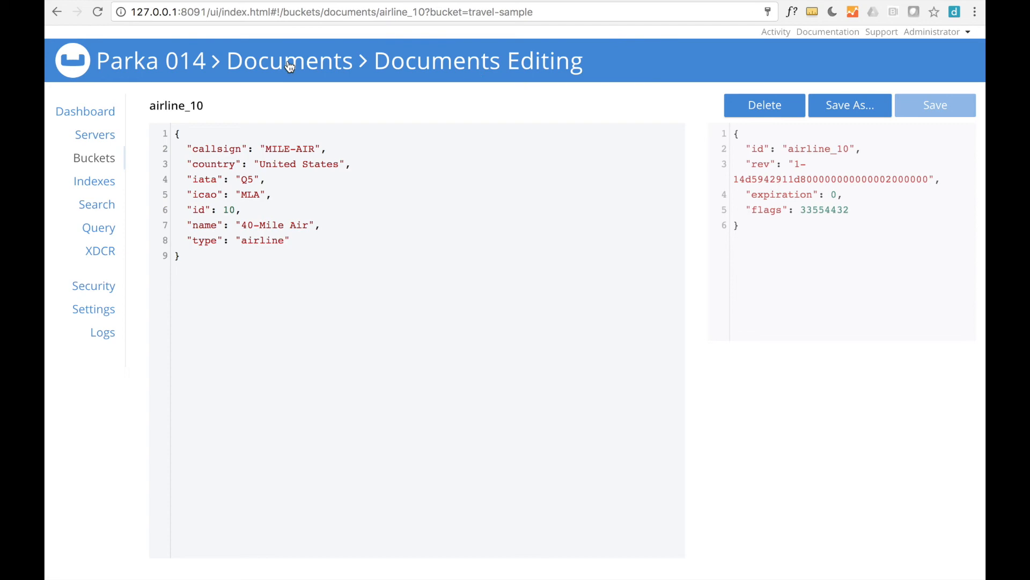
left_click(288, 60)
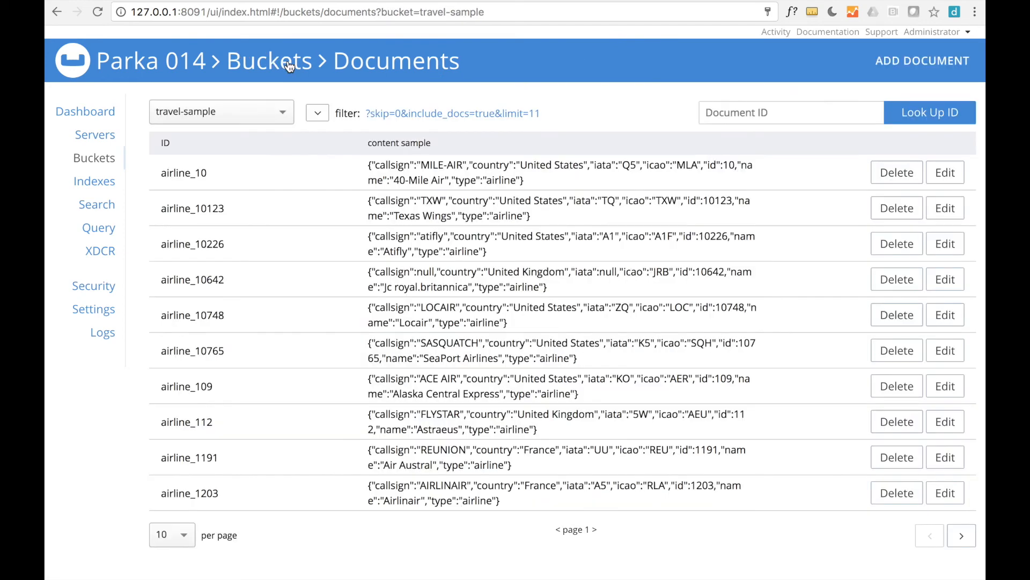
left_click(268, 60)
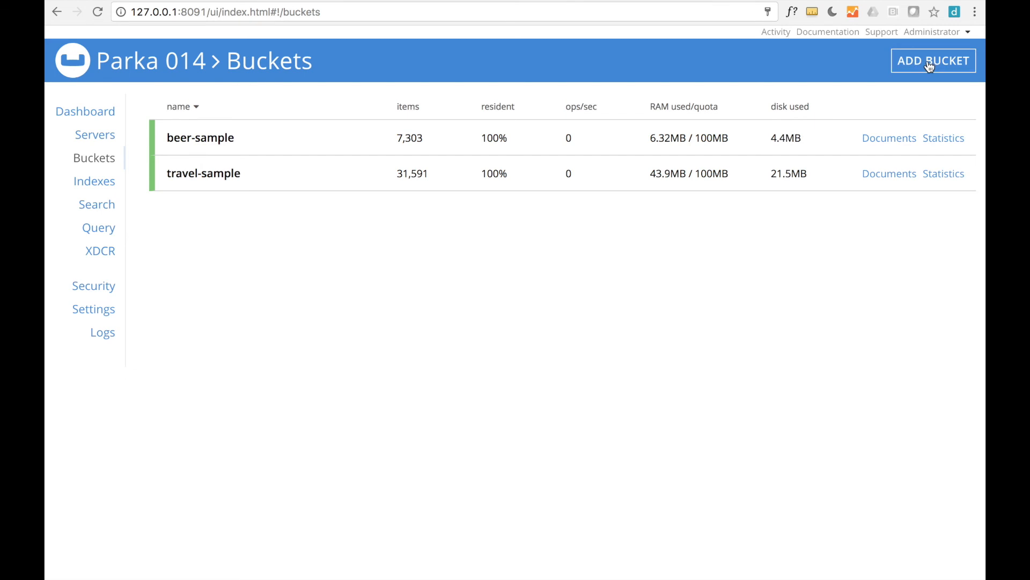
left_click(933, 61)
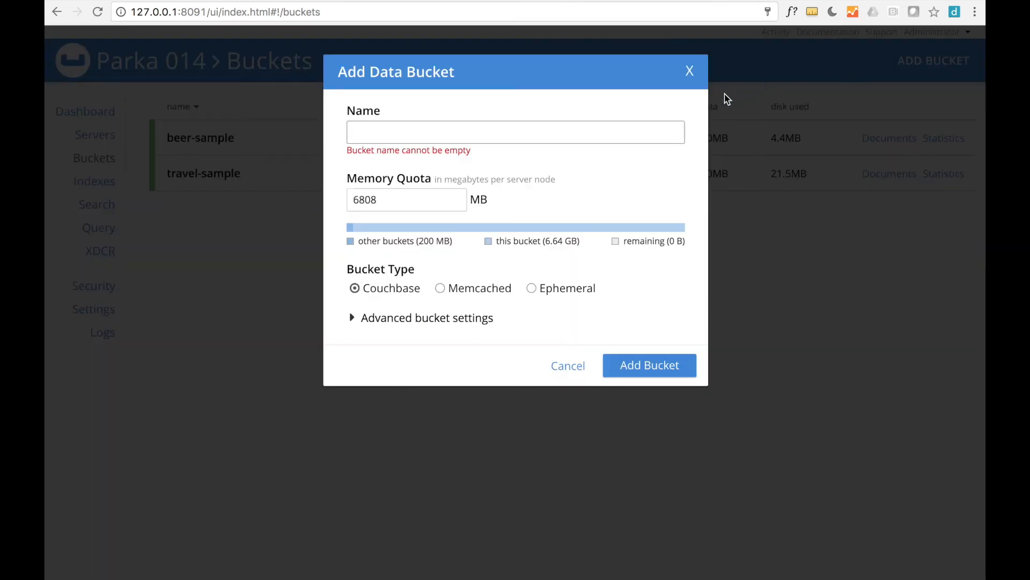
mouse_move(492, 291)
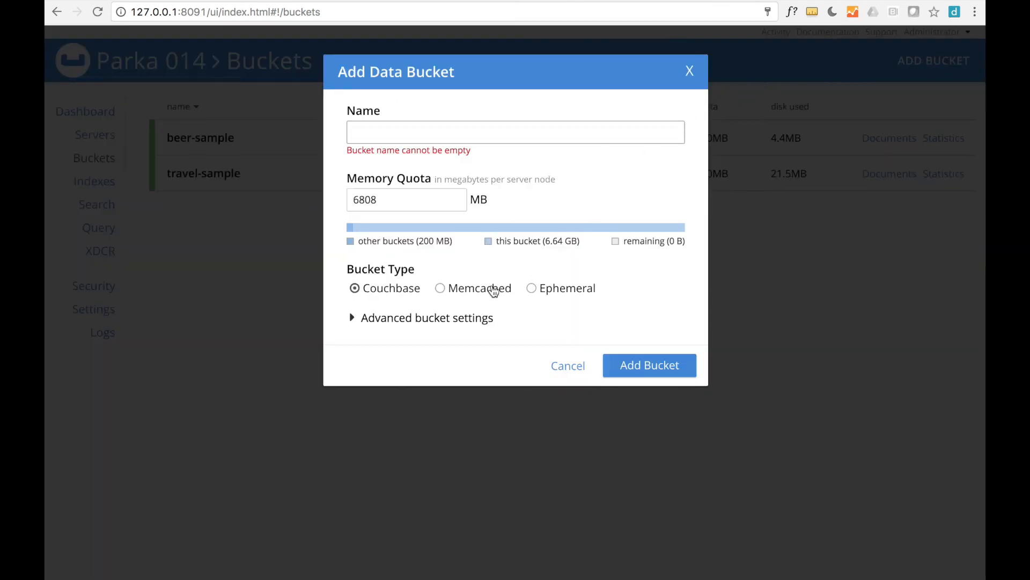
mouse_move(493, 306)
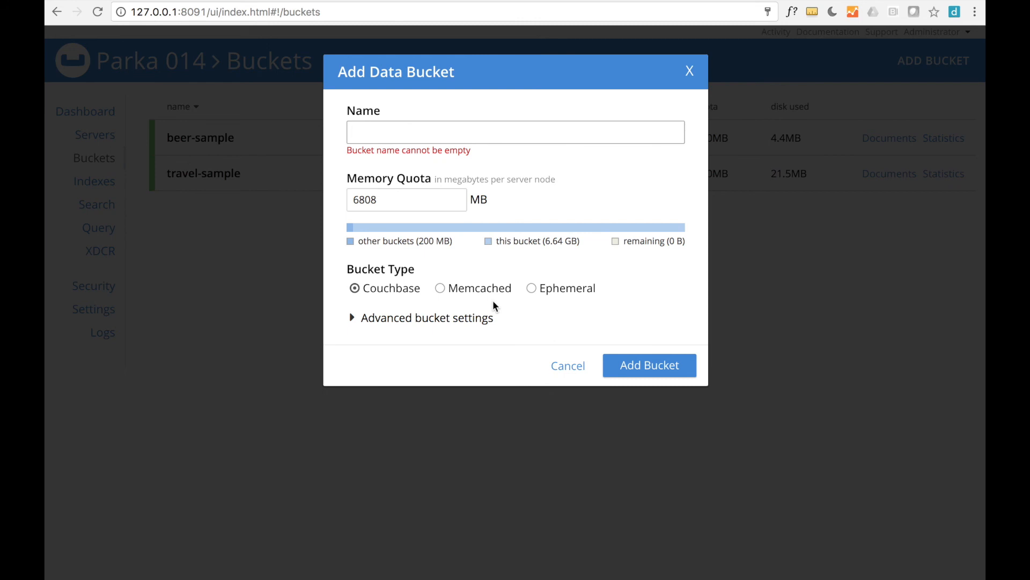
mouse_move(567, 367)
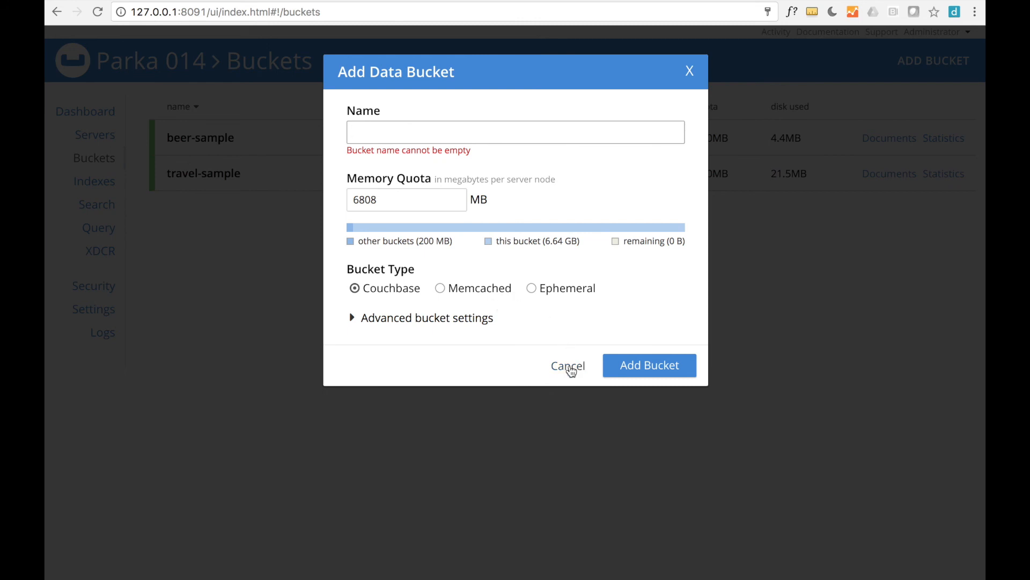
left_click(566, 365)
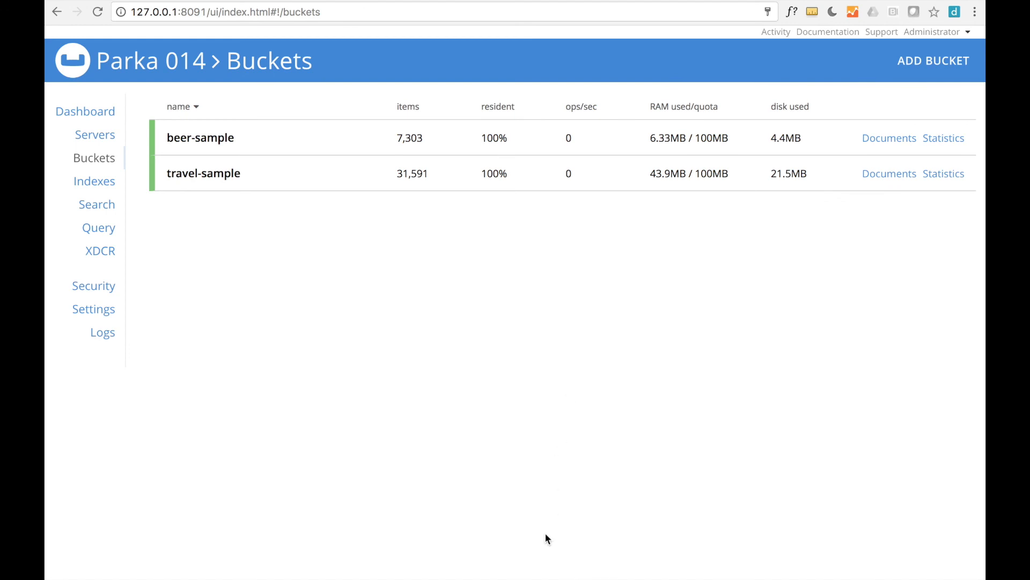